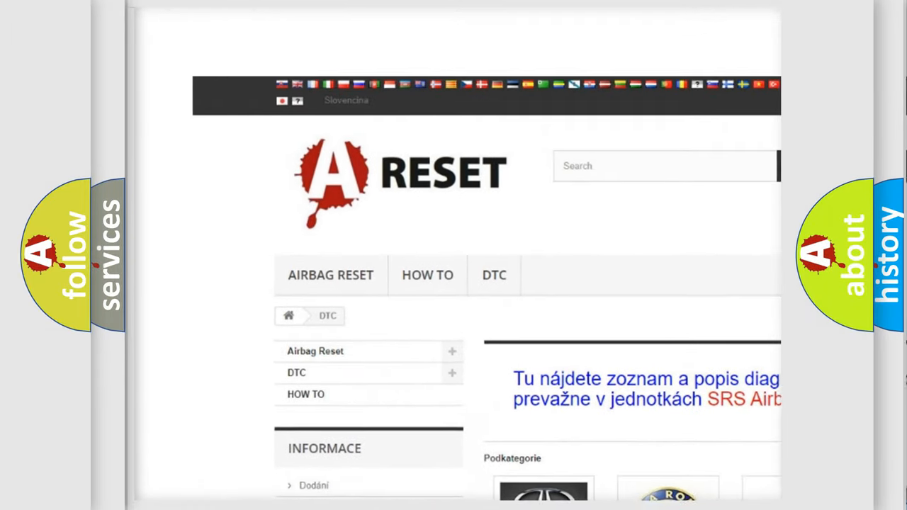
{"action": "scroll", "scroll_direction": "down", "scroll_amount": 3}
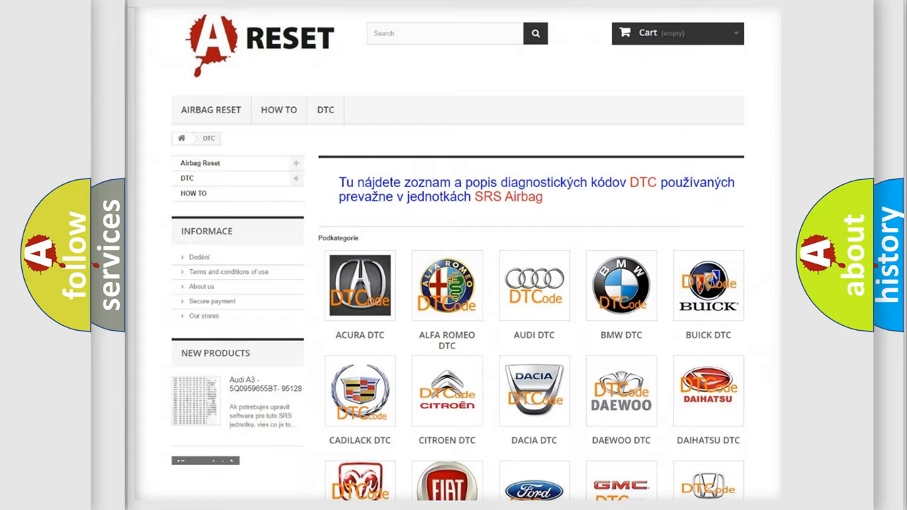
{"action": "scroll", "scroll_direction": "down", "scroll_amount": 3}
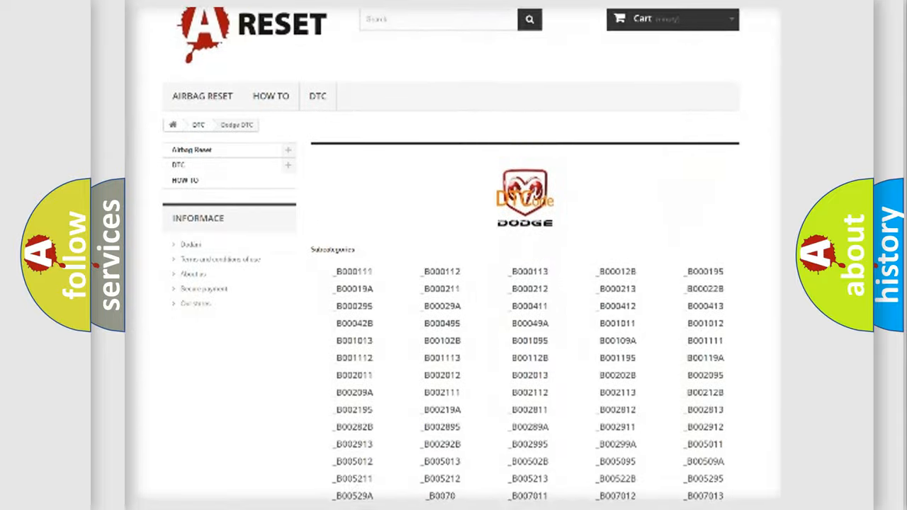
{"action": "scroll", "scroll_direction": "down", "scroll_amount": 3}
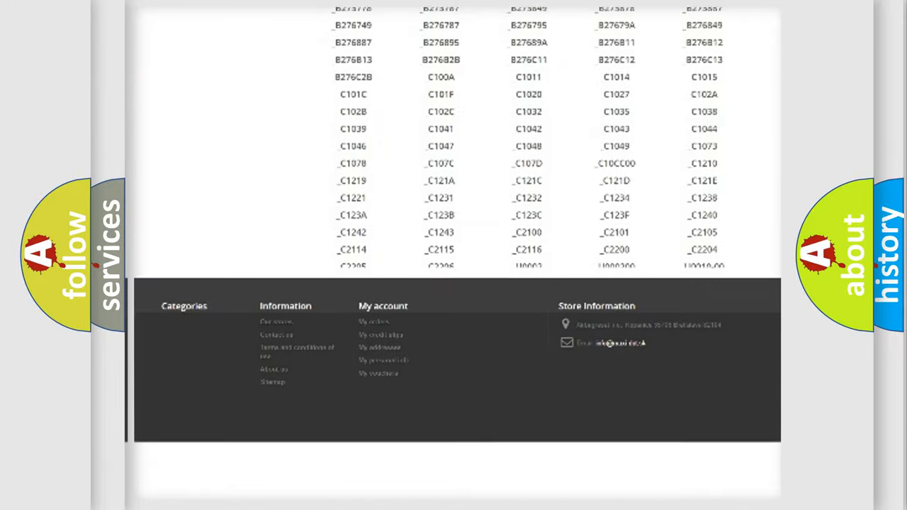